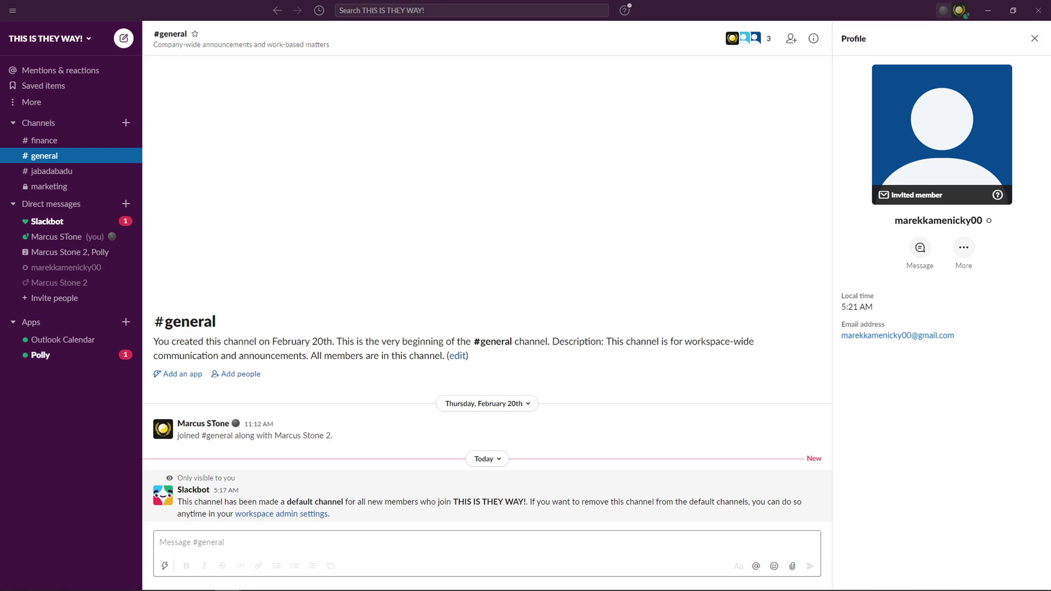
mouse_move(335, 326)
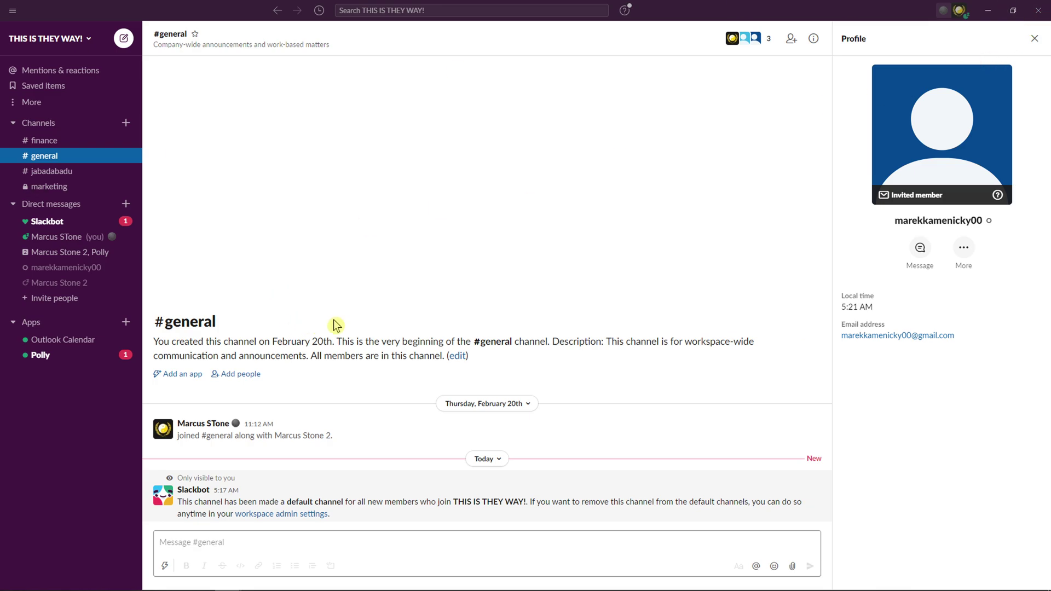
Open your account menu to view the Pause notifications durations.
left_click(961, 10)
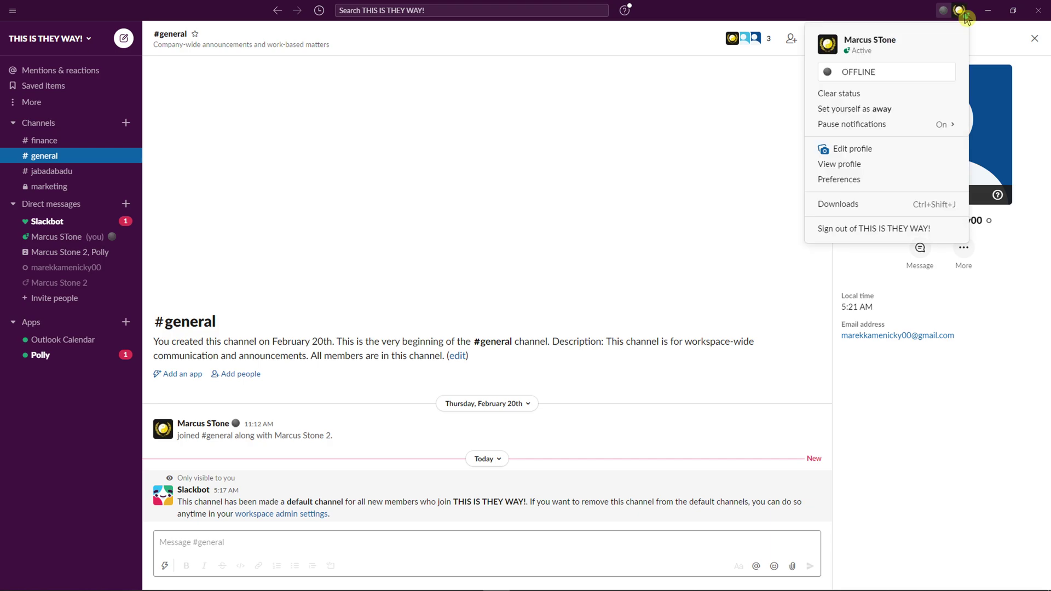
mouse_move(855, 108)
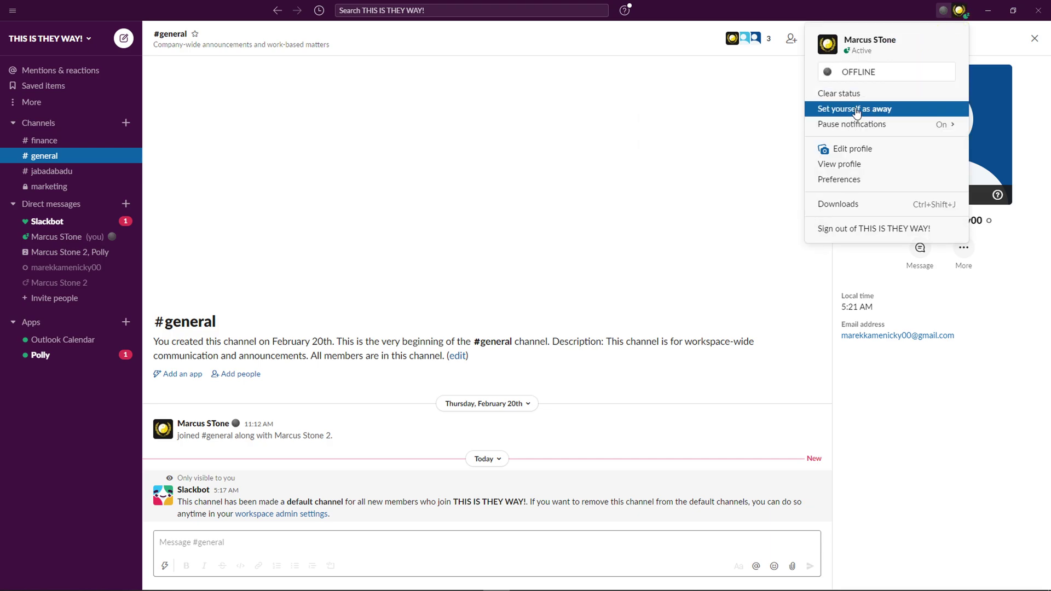
mouse_move(851, 124)
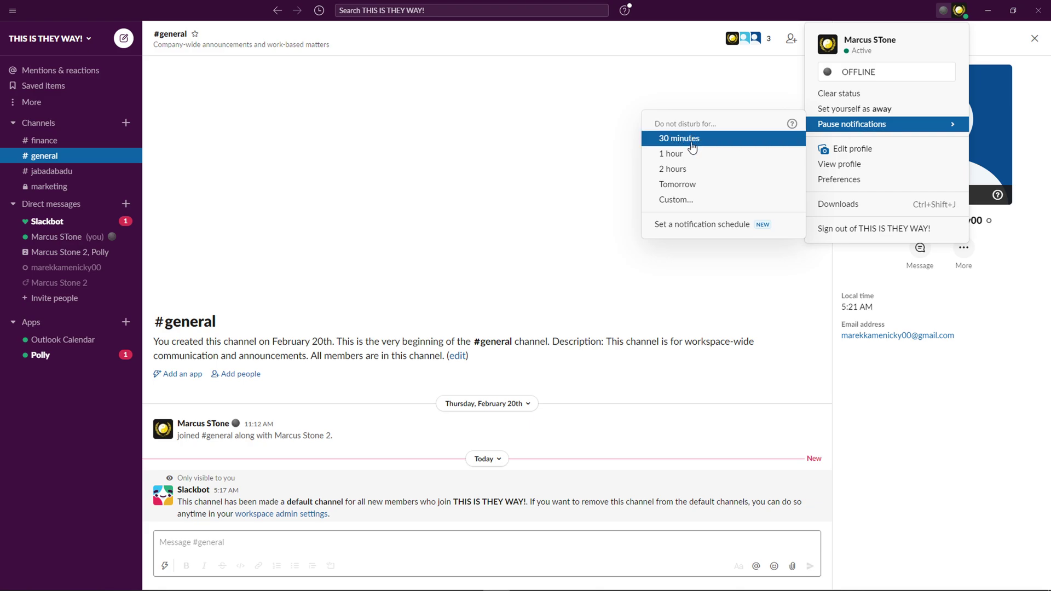
mouse_move(672, 170)
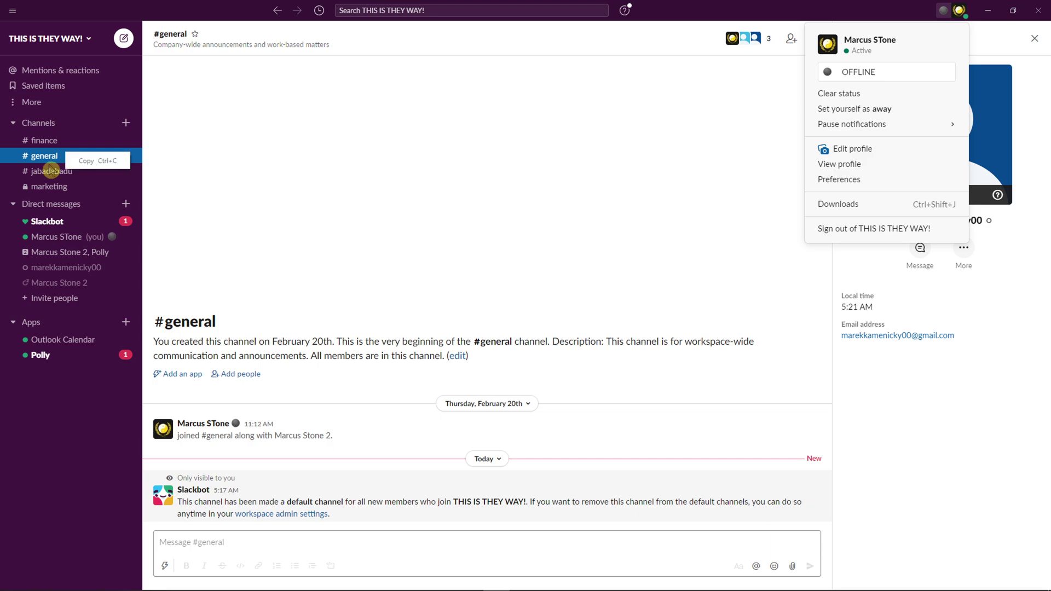
View #jabadabadu's notification settings (every new message), then reopen its channel options.
right_click(44, 171)
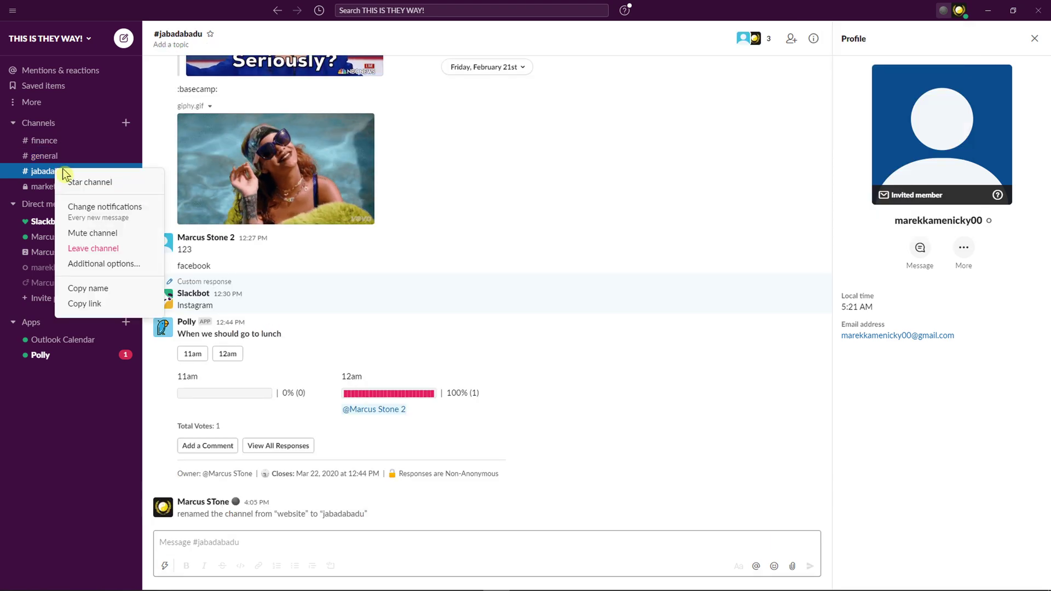
mouse_move(104, 206)
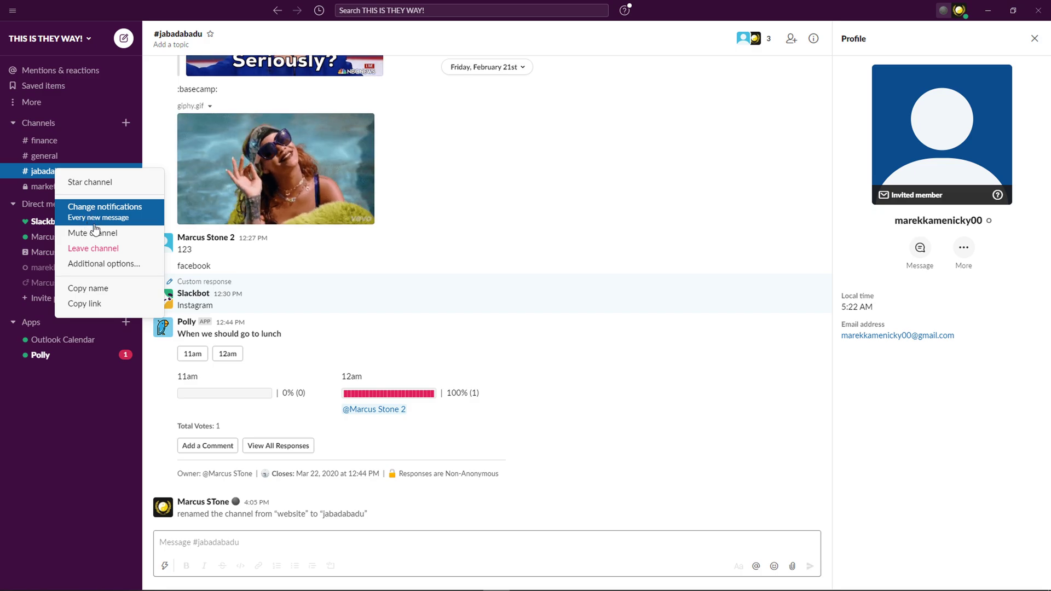
left_click(105, 207)
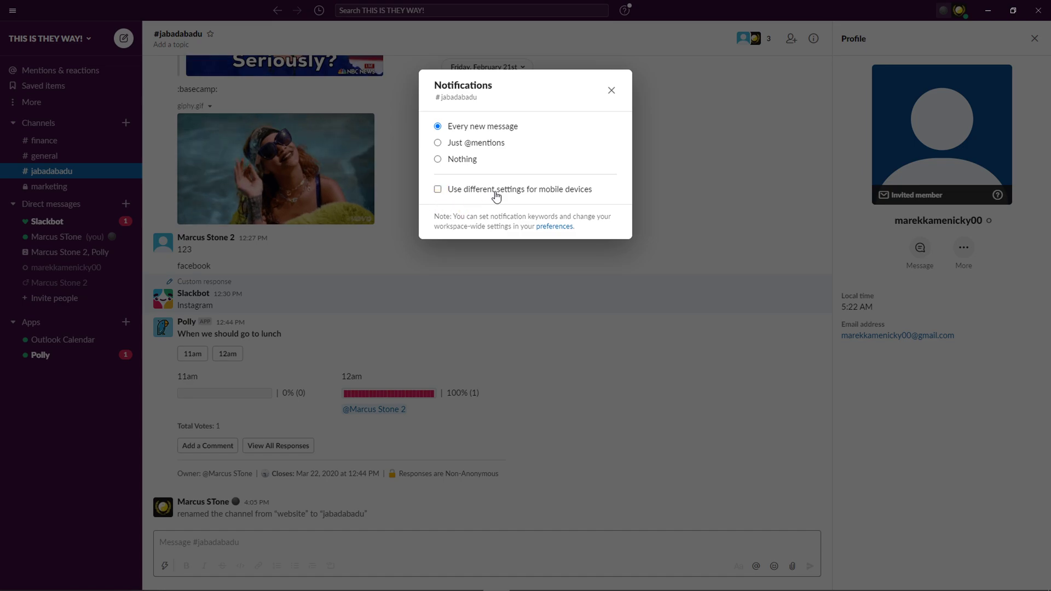
right_click(51, 171)
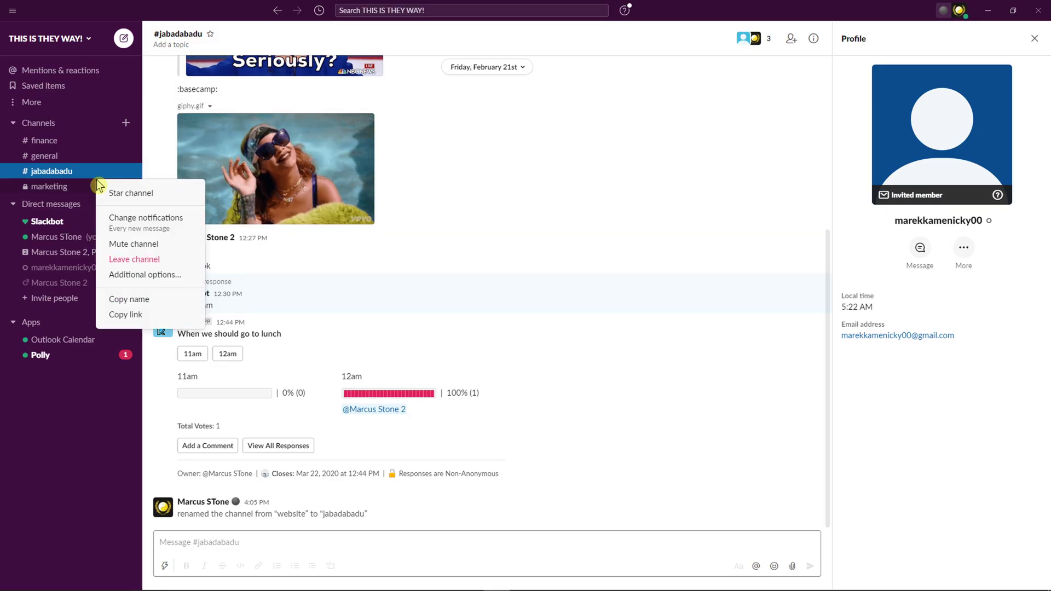